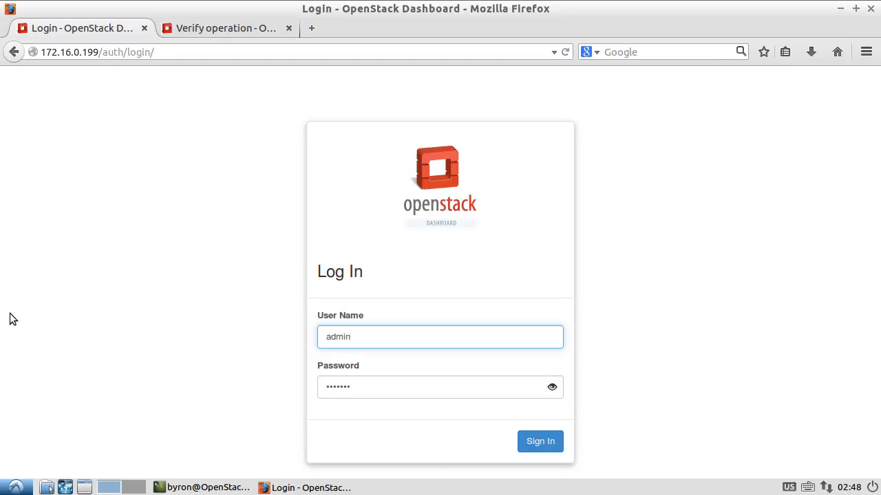
- Sign in as admin and show the project's Compute Overview, then head to Instances
{"action": "left_click", "coordinate": [440, 335]}
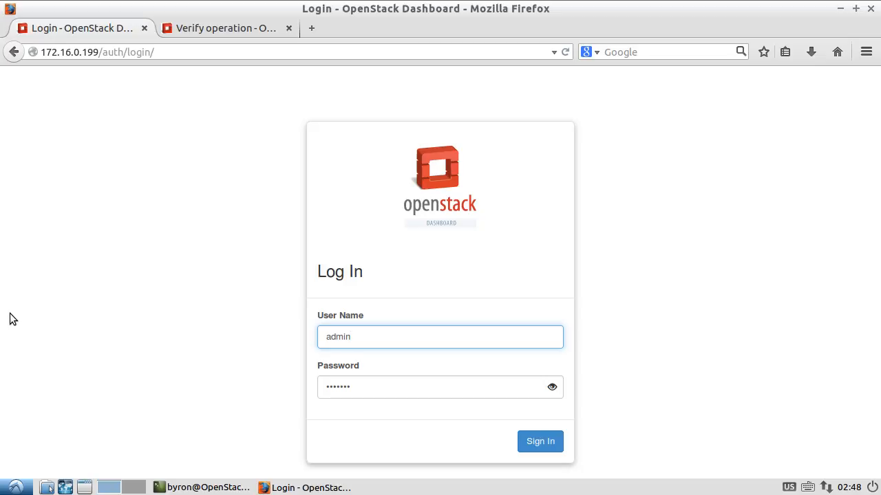
{"action": "mouse_move", "coordinate": [99, 344]}
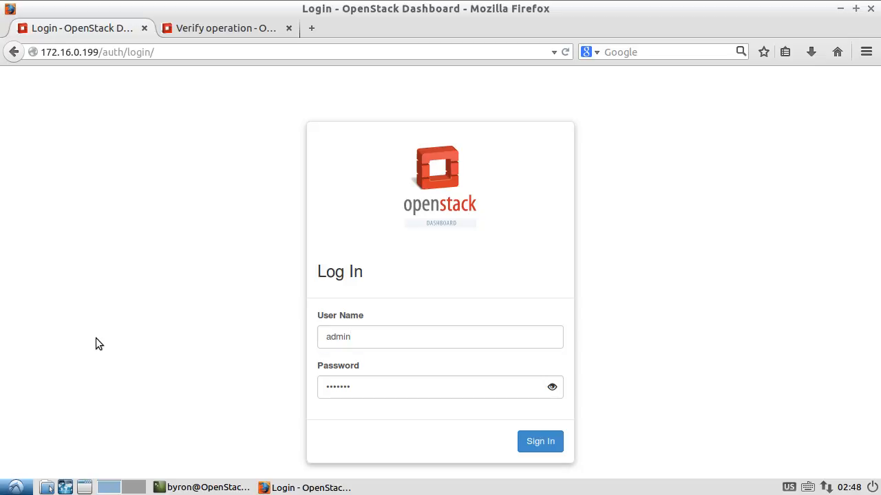
{"action": "left_click", "coordinate": [540, 440]}
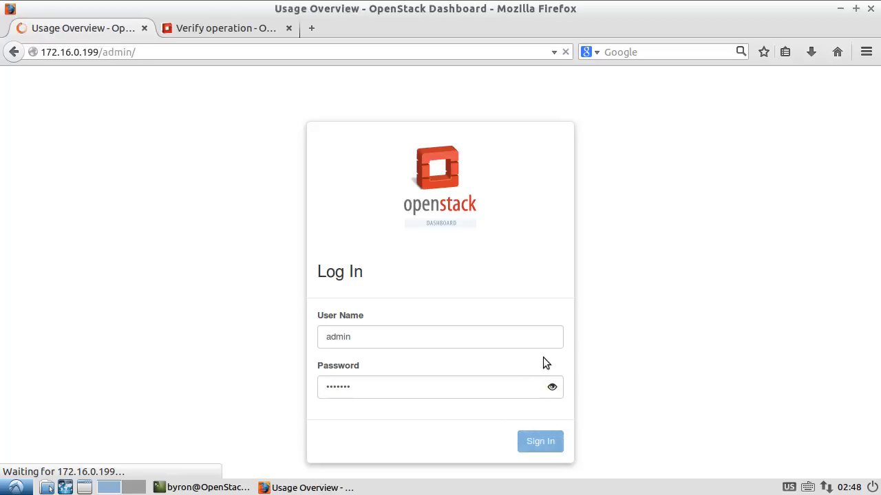
{"action": "left_click", "coordinate": [539, 440]}
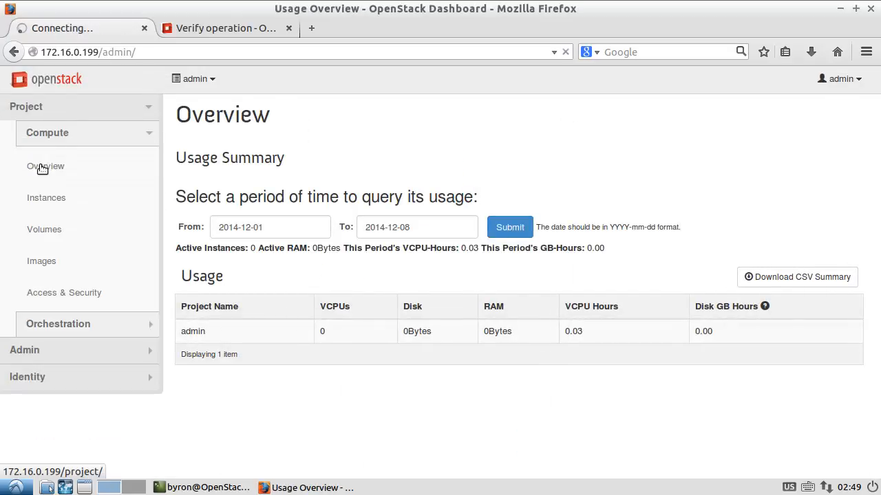
{"action": "left_click", "coordinate": [45, 167]}
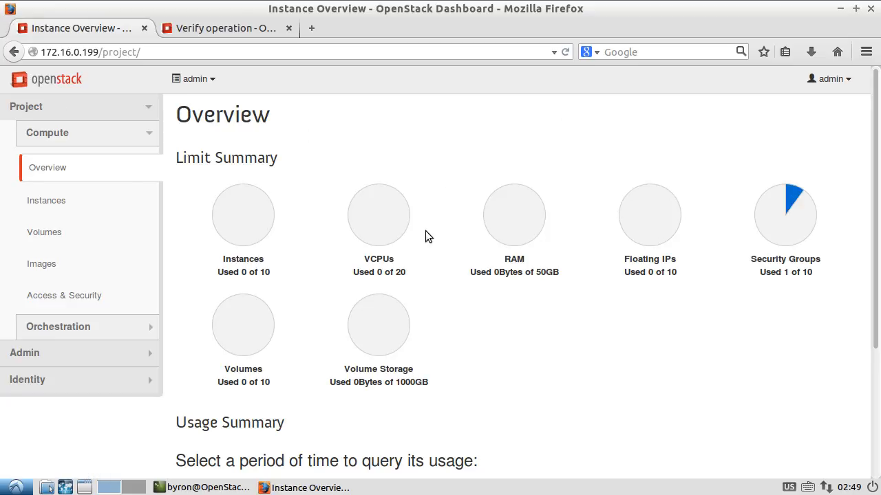
{"action": "mouse_move", "coordinate": [193, 237]}
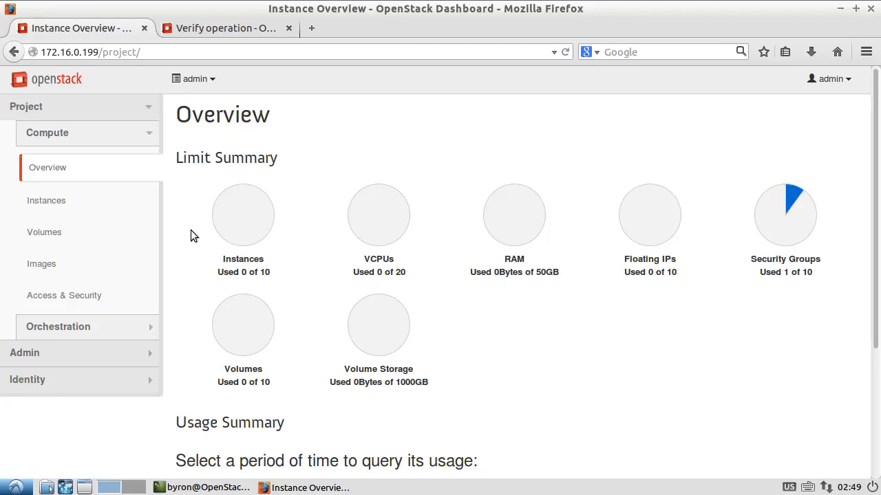
{"action": "left_click", "coordinate": [46, 201]}
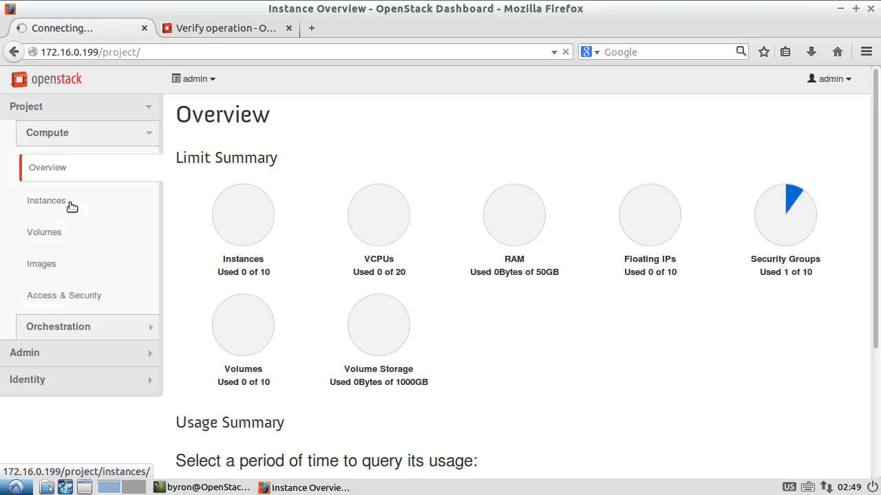
- Launch instance 'test' booting from the 12.6 MB cirros-0.3.3-x86_64-disk image
{"action": "left_click", "coordinate": [47, 201]}
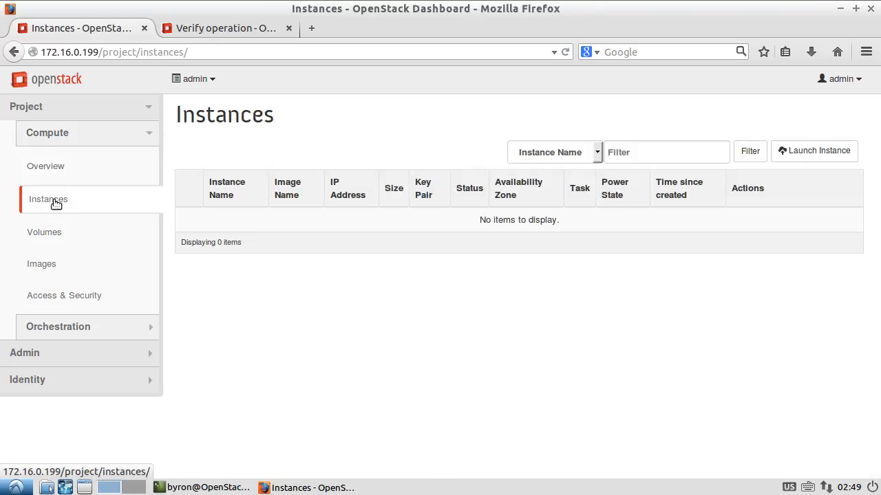
{"action": "mouse_move", "coordinate": [817, 150]}
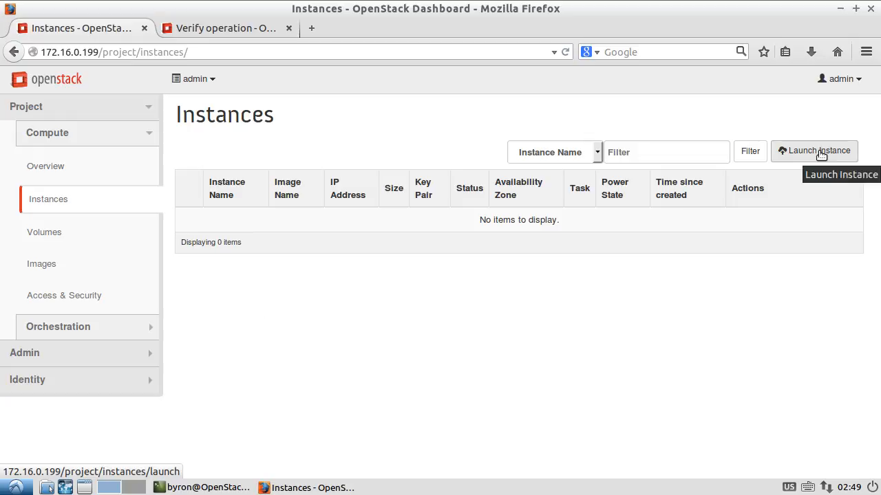
{"action": "left_click", "coordinate": [814, 150]}
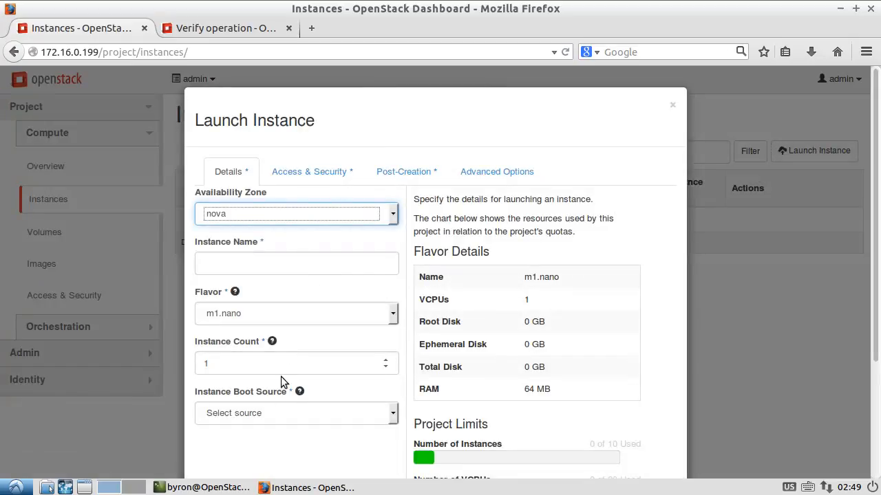
{"action": "left_click", "coordinate": [296, 413]}
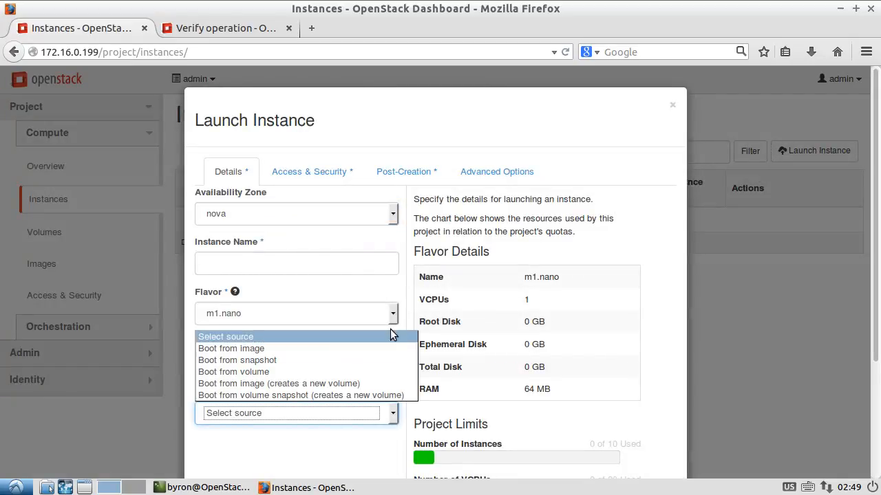
{"action": "mouse_move", "coordinate": [598, 139]}
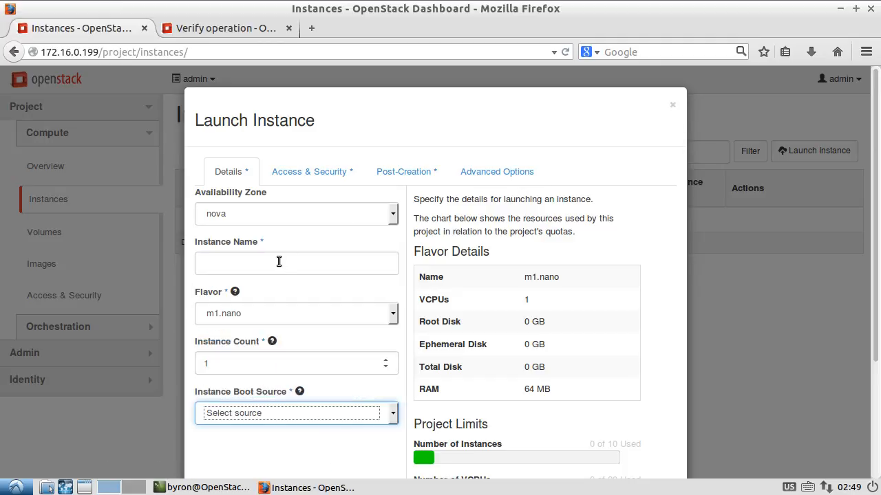
{"action": "type", "text": "test"}
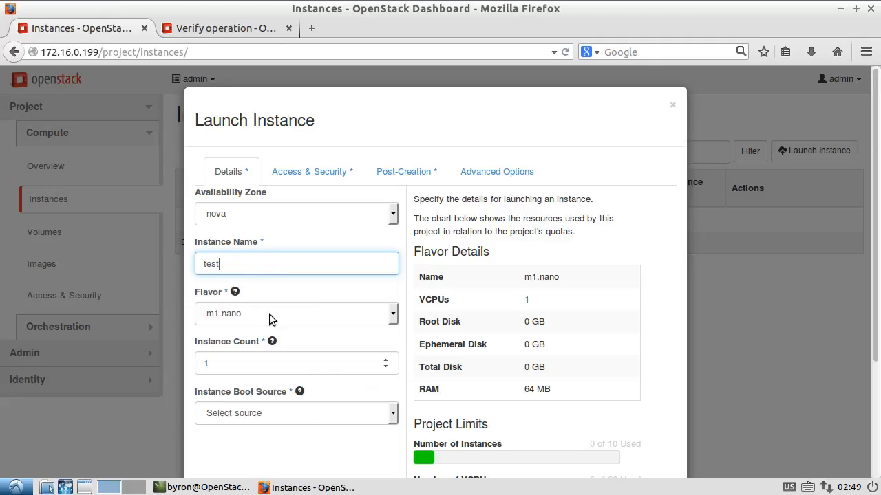
{"action": "left_click", "coordinate": [295, 413]}
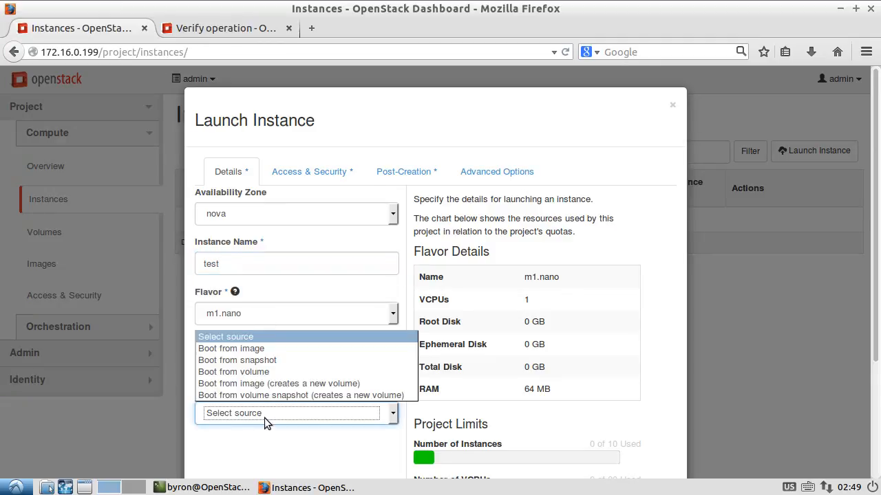
{"action": "mouse_move", "coordinate": [283, 348]}
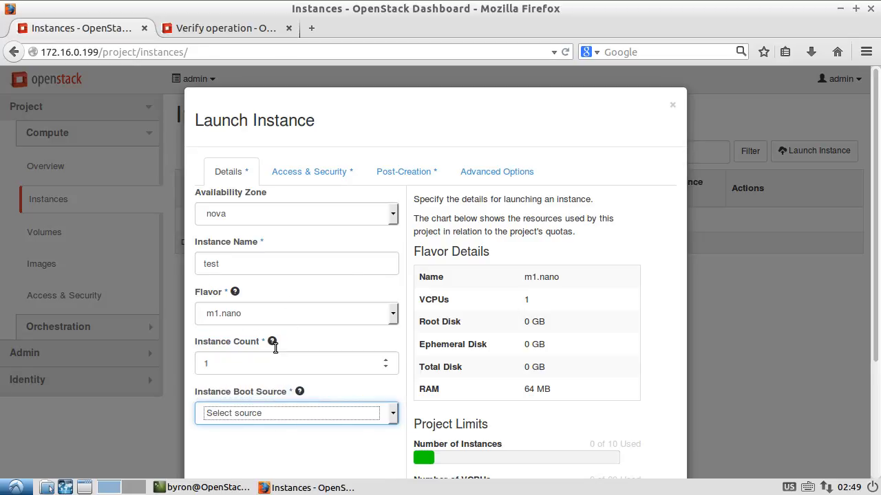
{"action": "left_click", "coordinate": [296, 413]}
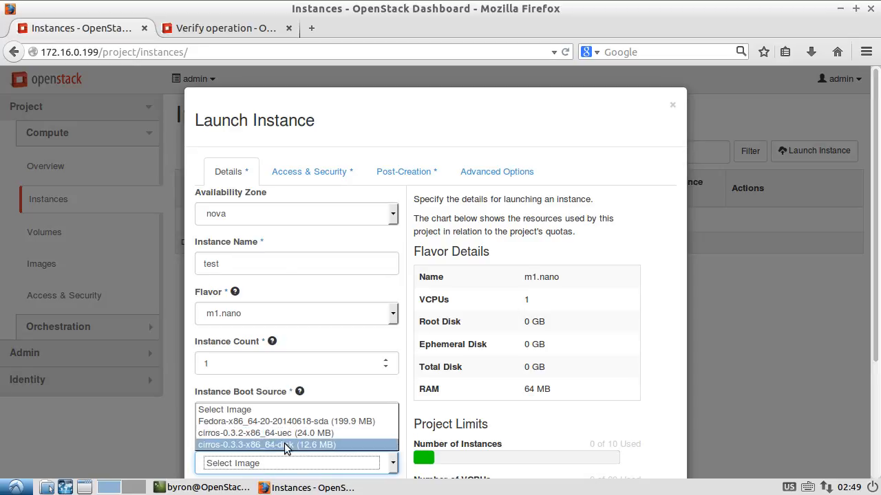
{"action": "left_click", "coordinate": [267, 444]}
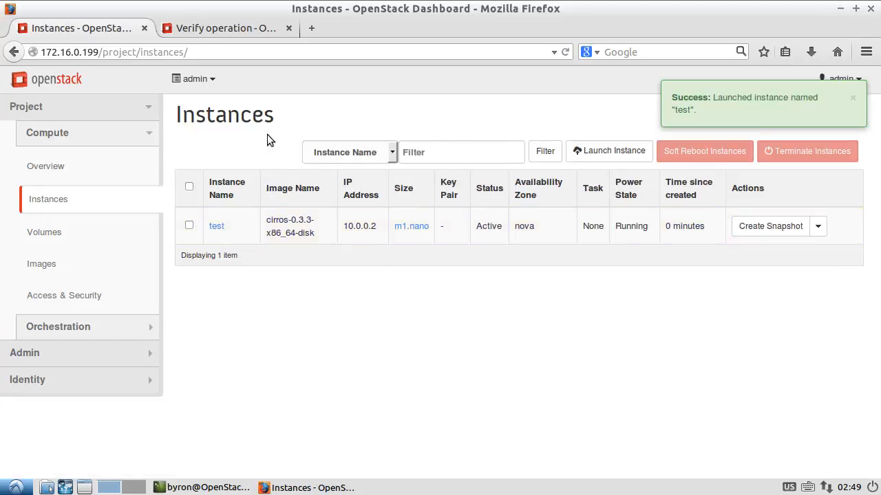
- From the Images list, start a launch from cirros-0.3.3 and name the instance test2
{"action": "left_click", "coordinate": [41, 264]}
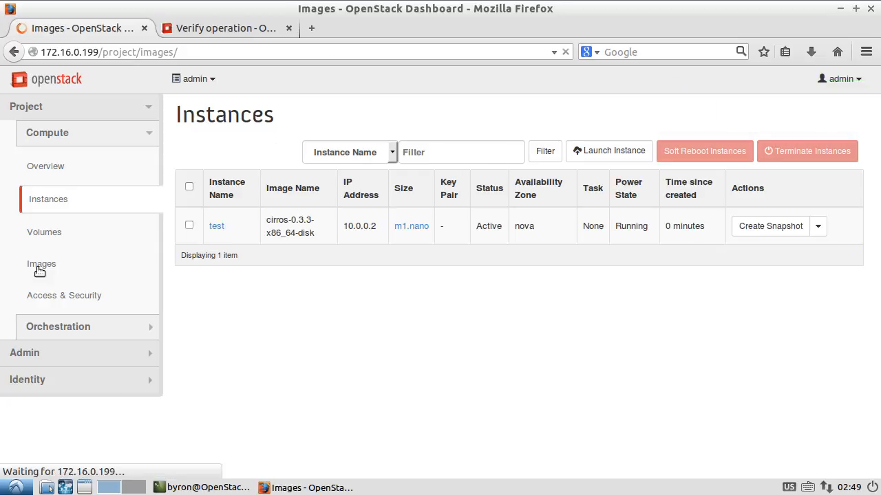
{"action": "left_click", "coordinate": [42, 264]}
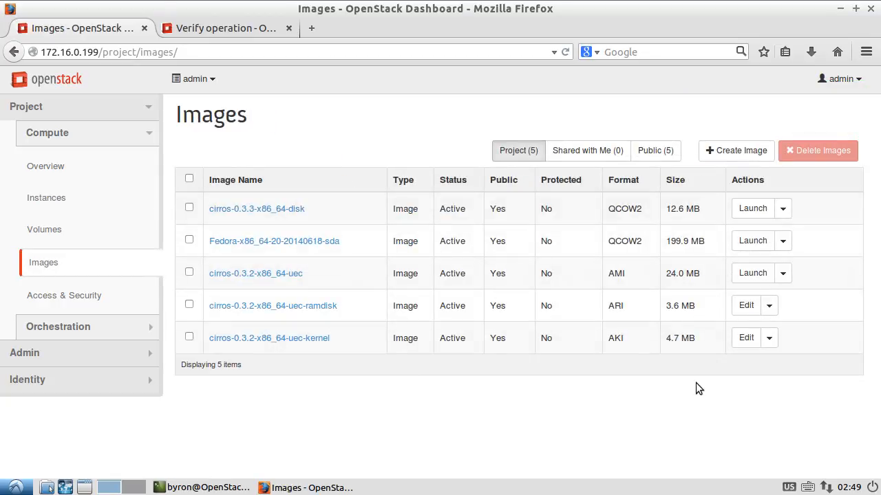
{"action": "mouse_move", "coordinate": [600, 352]}
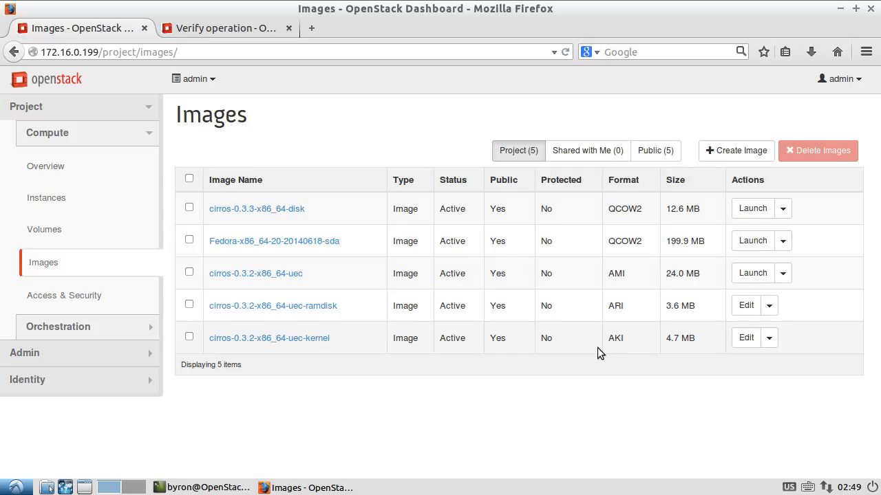
{"action": "mouse_move", "coordinate": [256, 210]}
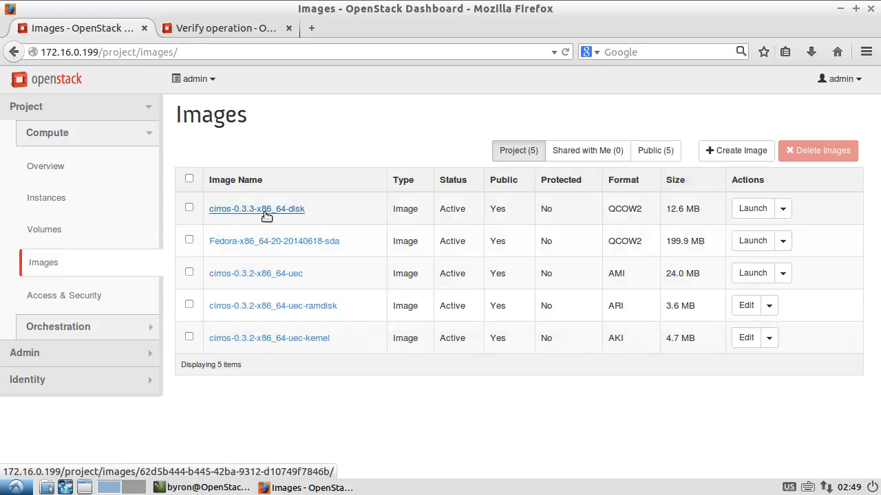
{"action": "mouse_move", "coordinate": [232, 217]}
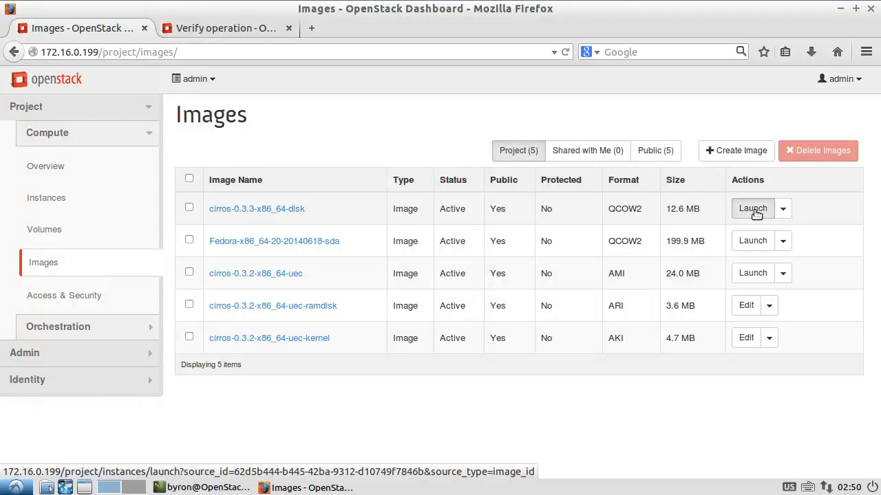
{"action": "left_click", "coordinate": [753, 209]}
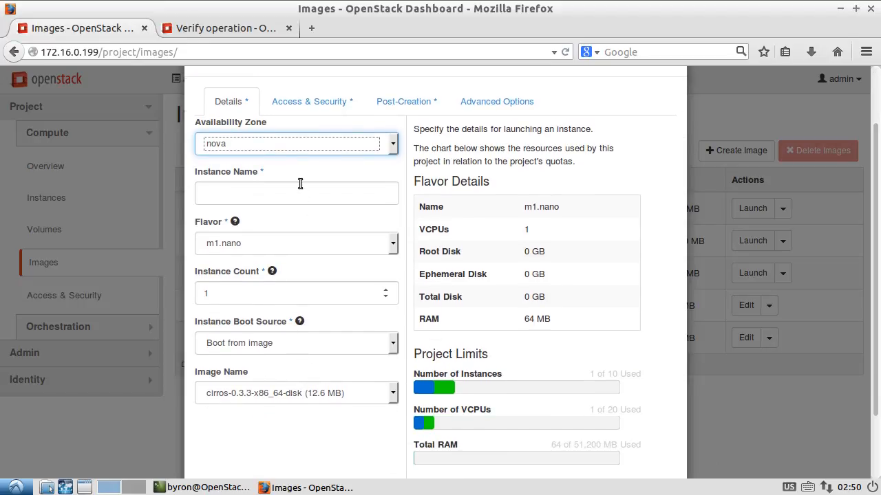
{"action": "type", "text": "test2"}
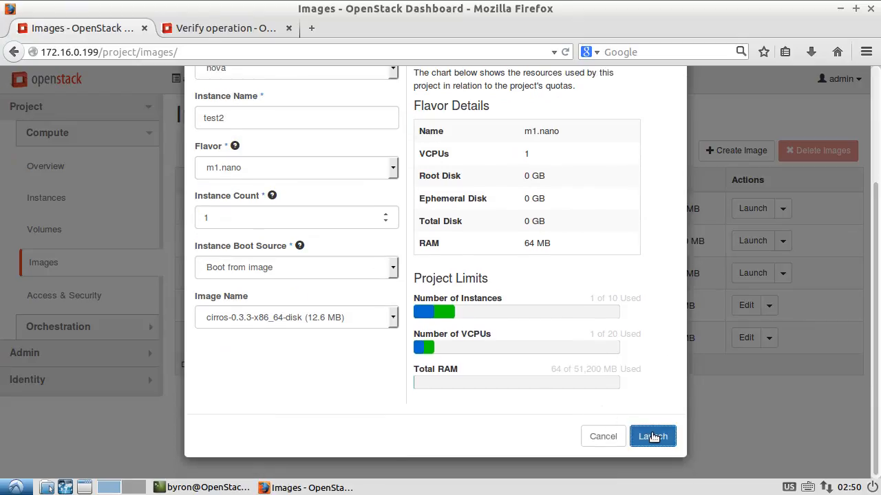
- Launch test2 so it spawns beside the running test instance
{"action": "left_click", "coordinate": [652, 437]}
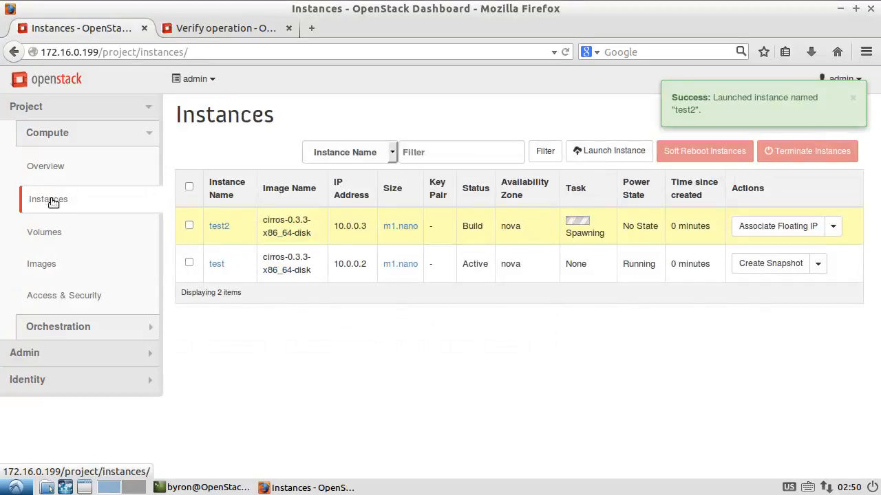
{"action": "mouse_move", "coordinate": [489, 246]}
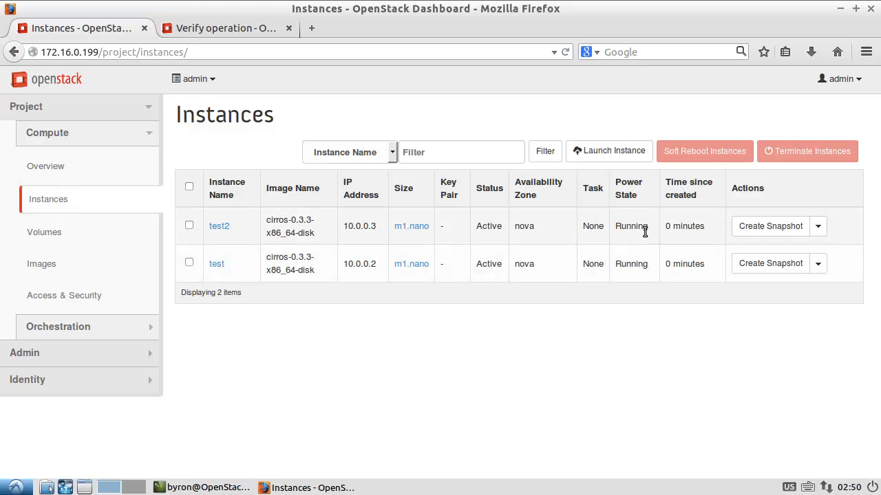
{"action": "mouse_move", "coordinate": [439, 229]}
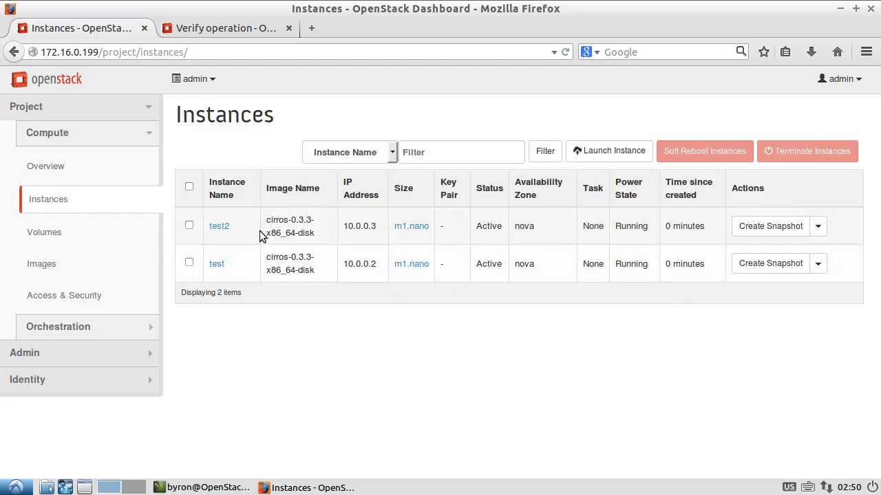
- Show instance test's details and its Action Log listing the create request
{"action": "left_click", "coordinate": [216, 264]}
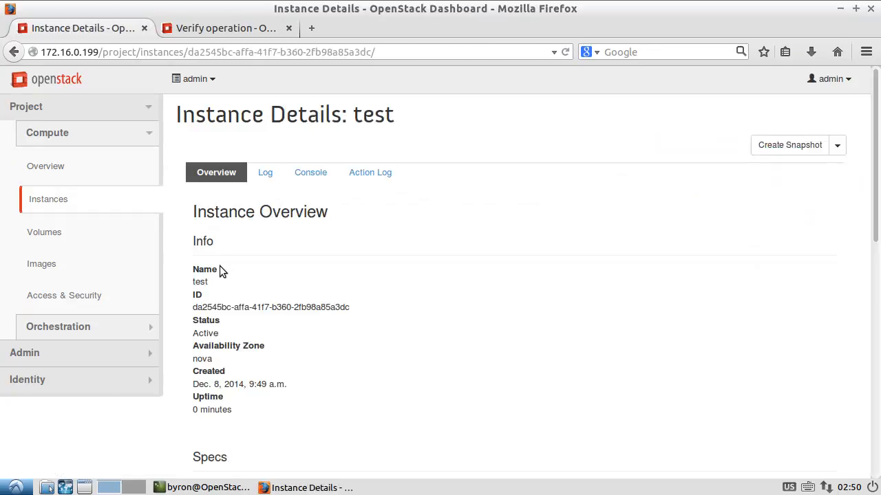
{"action": "scroll", "scroll_direction": "down", "scroll_amount": 3}
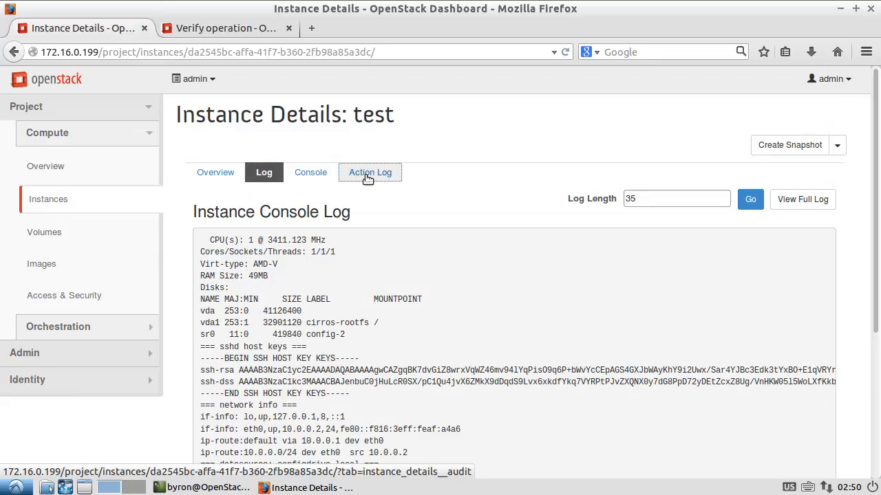
{"action": "left_click", "coordinate": [370, 172]}
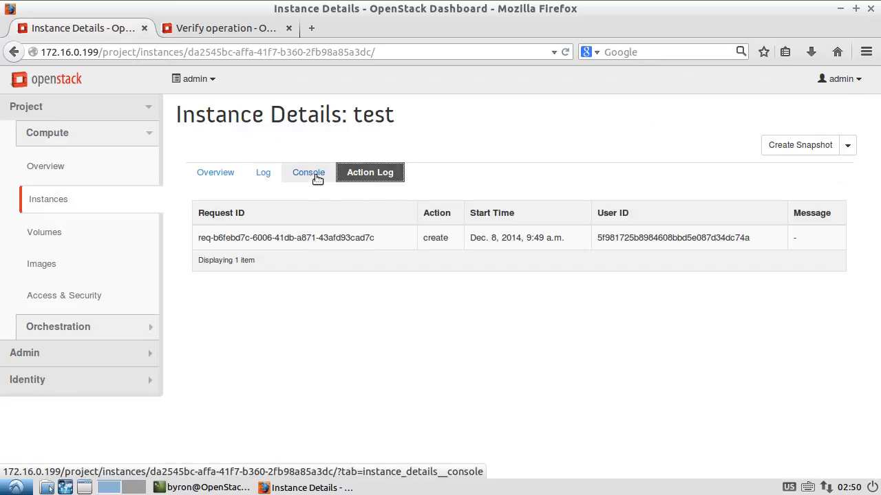
- View instance test's live console and enter the login name cirros at its prompt
{"action": "left_click", "coordinate": [308, 172]}
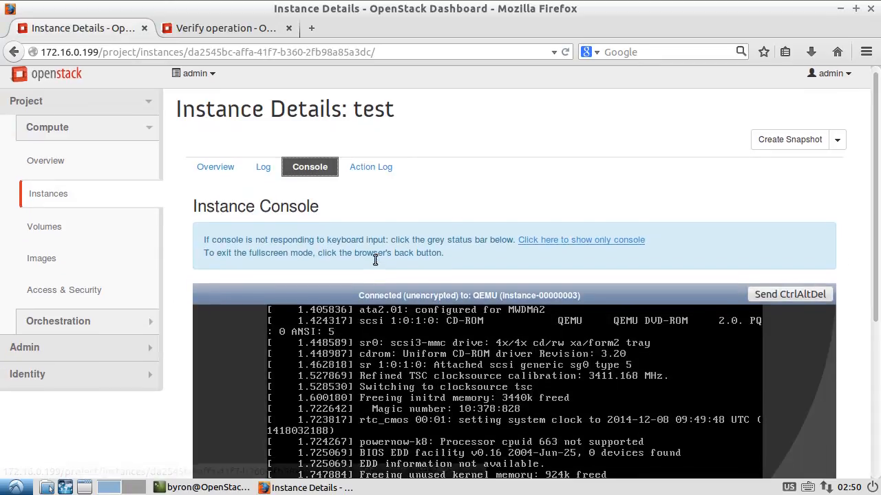
{"action": "scroll", "scroll_direction": "down", "scroll_amount": 3}
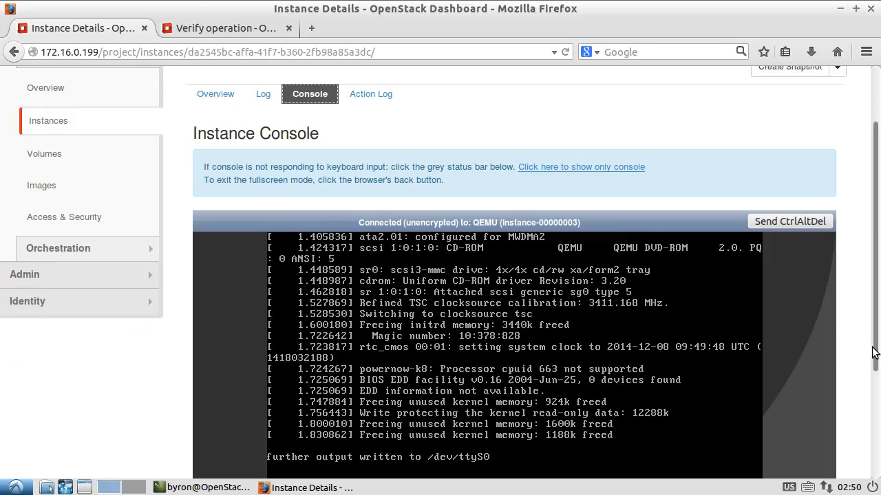
{"action": "scroll", "scroll_direction": "down", "scroll_amount": 3}
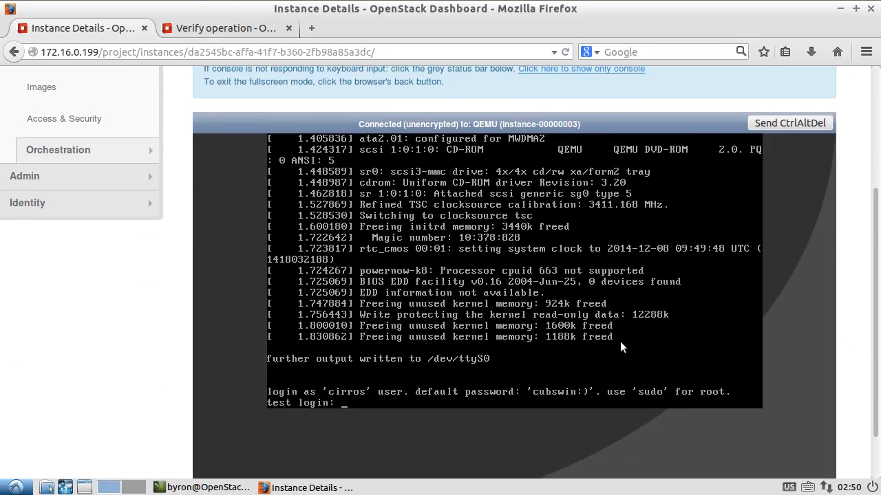
{"action": "mouse_move", "coordinate": [718, 319]}
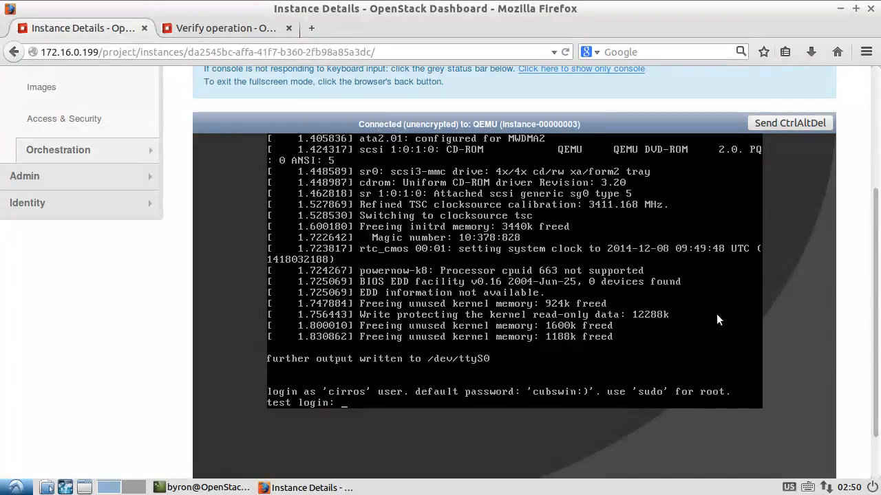
{"action": "mouse_move", "coordinate": [489, 221]}
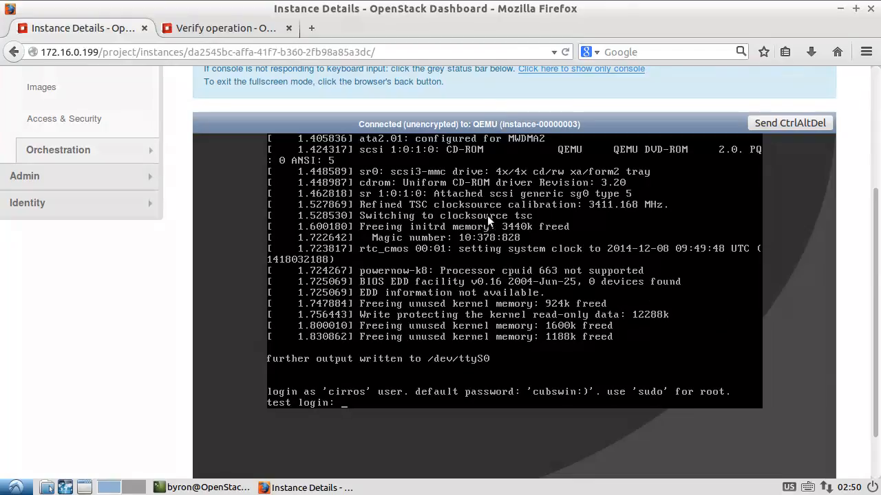
{"action": "mouse_move", "coordinate": [481, 347]}
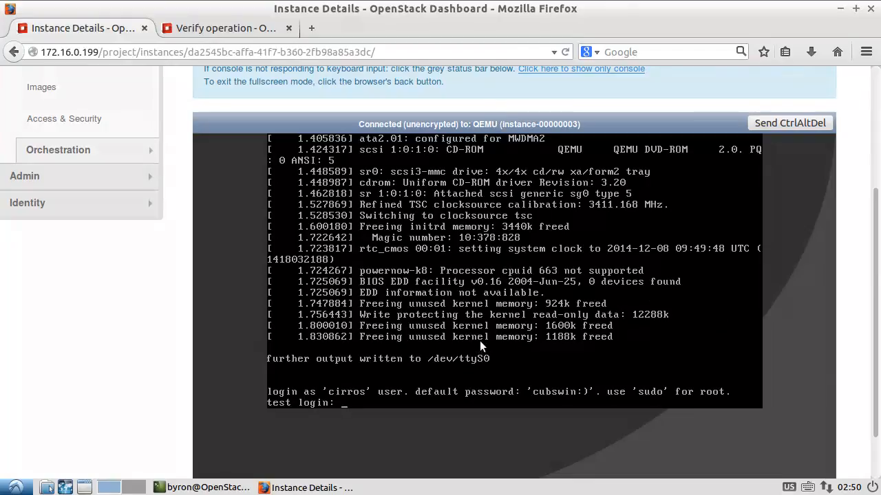
{"action": "type", "text": "cirros"}
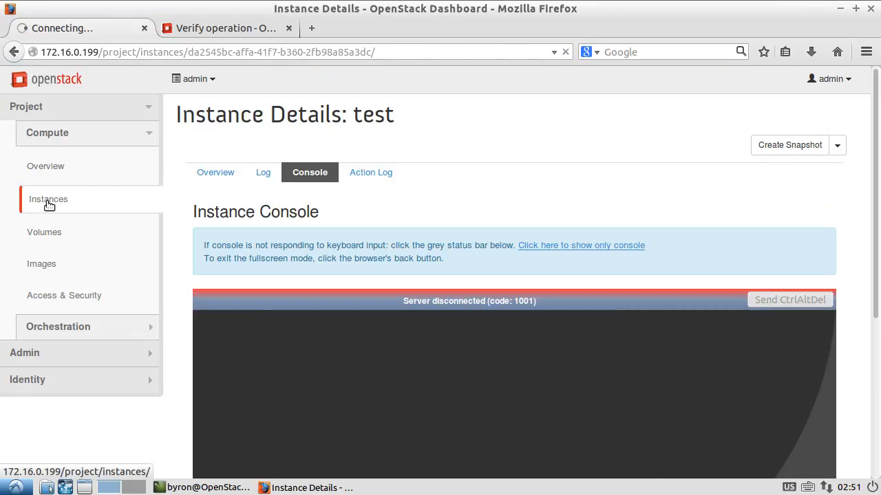
- Return to the Instances list and check the available actions for test2
{"action": "left_click", "coordinate": [48, 198]}
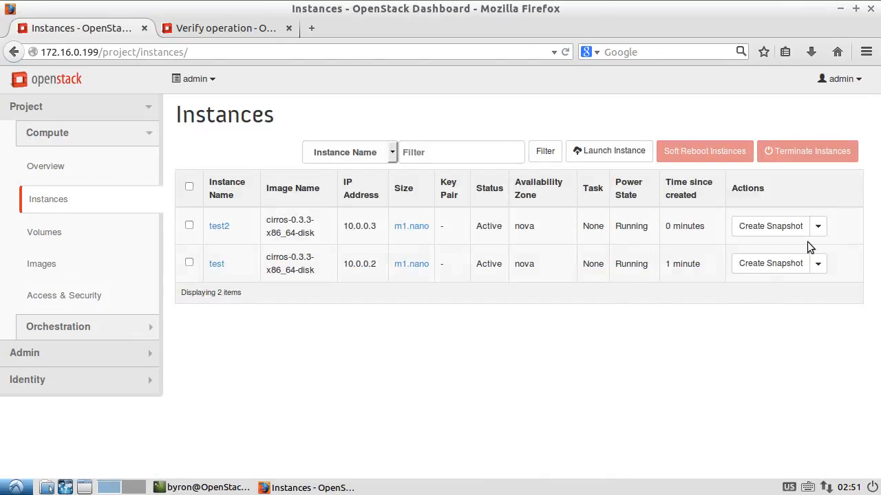
{"action": "left_click", "coordinate": [817, 226]}
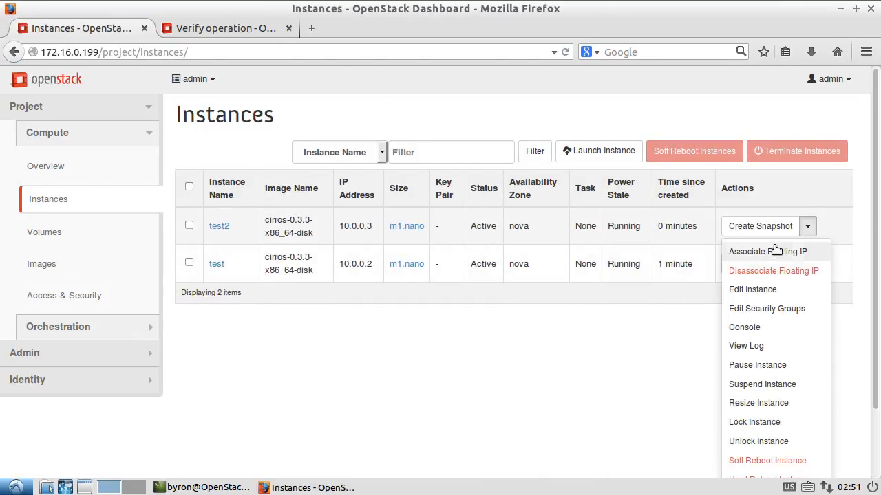
{"action": "scroll", "scroll_direction": "down", "scroll_amount": 3}
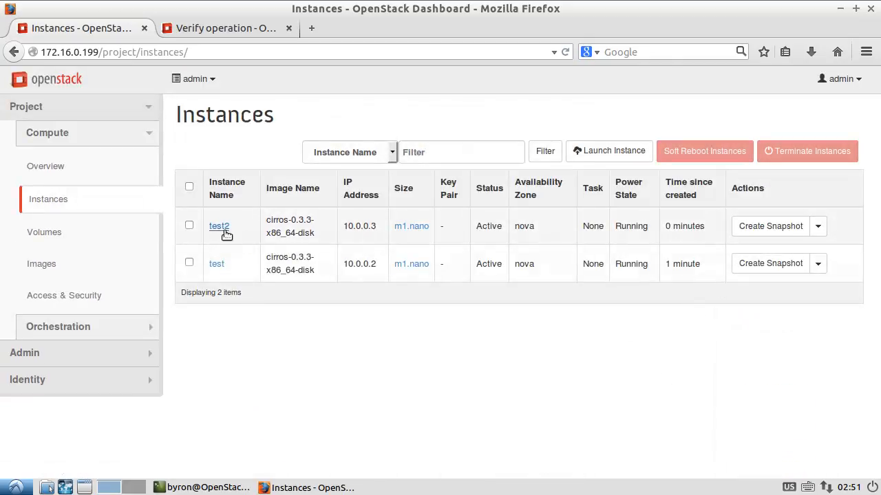
- Select test2 and test and confirm terminating both instances
{"action": "left_click", "coordinate": [190, 226]}
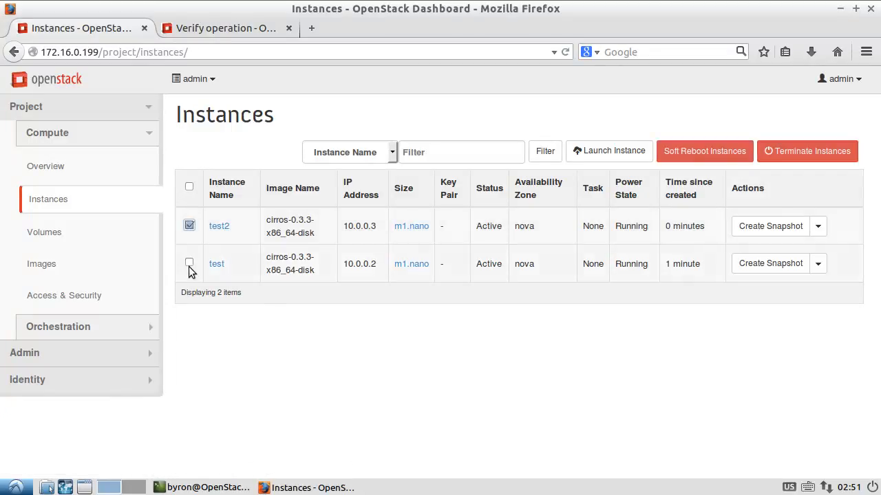
{"action": "left_click", "coordinate": [189, 264]}
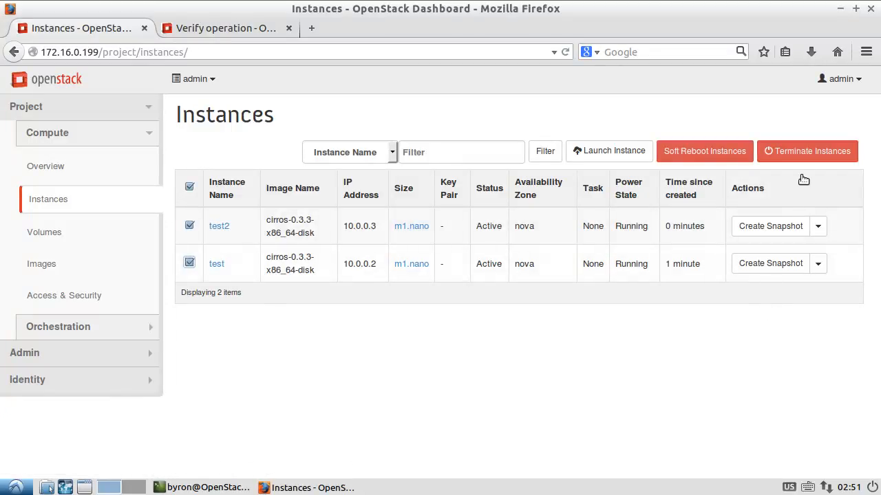
{"action": "left_click", "coordinate": [806, 150]}
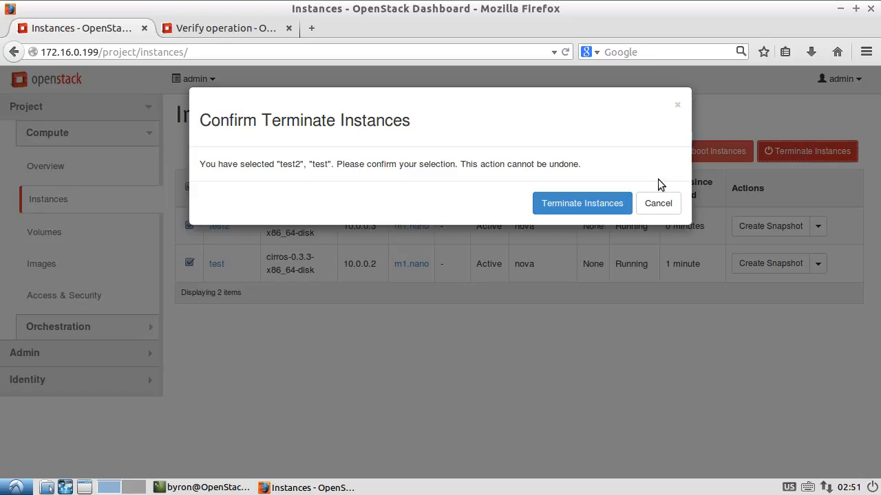
{"action": "left_click", "coordinate": [580, 203]}
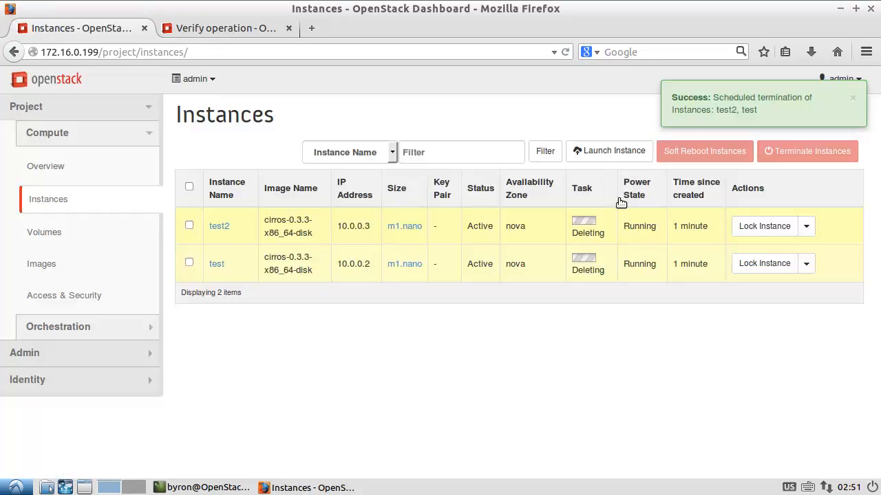